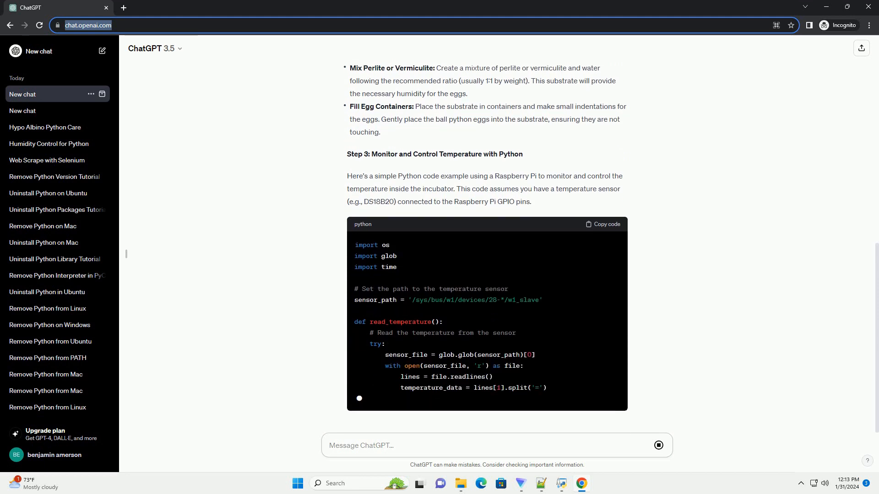
scroll("down", 3)
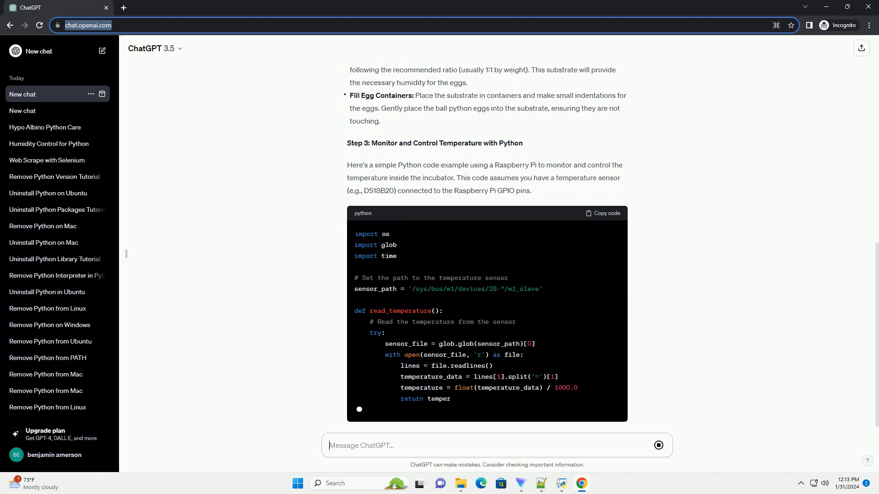
scroll("down", 3)
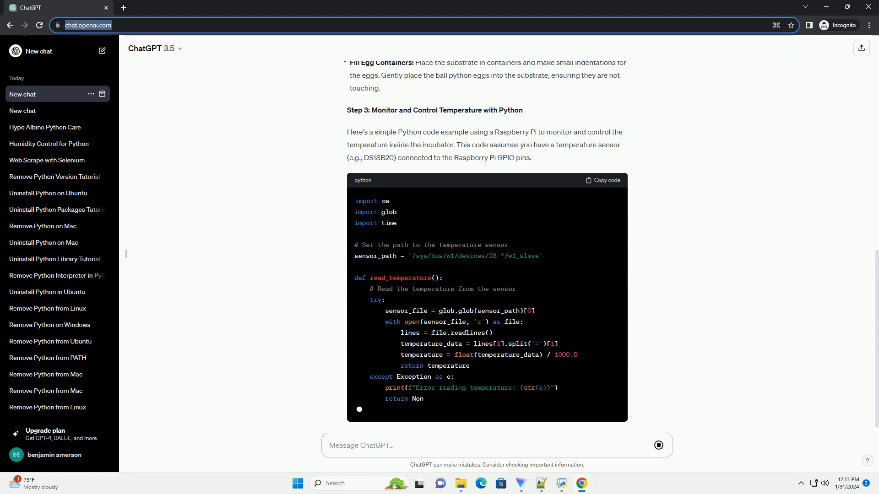
scroll("down", 3)
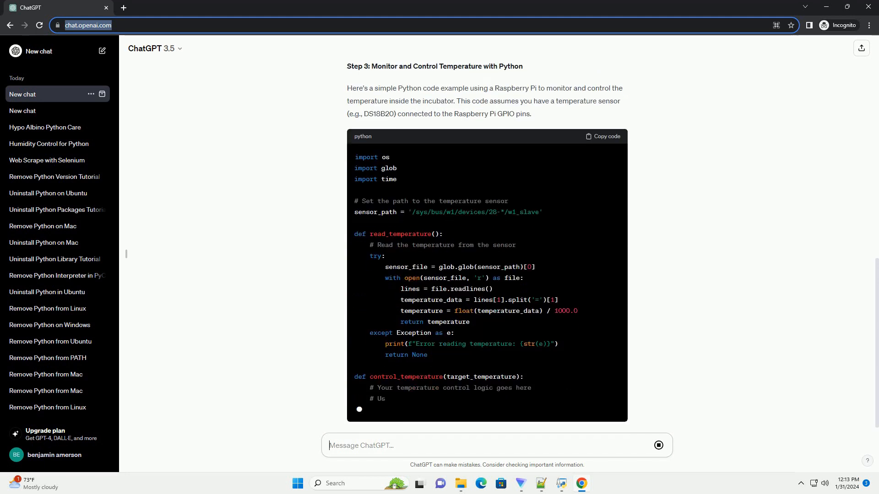
scroll("down", 3)
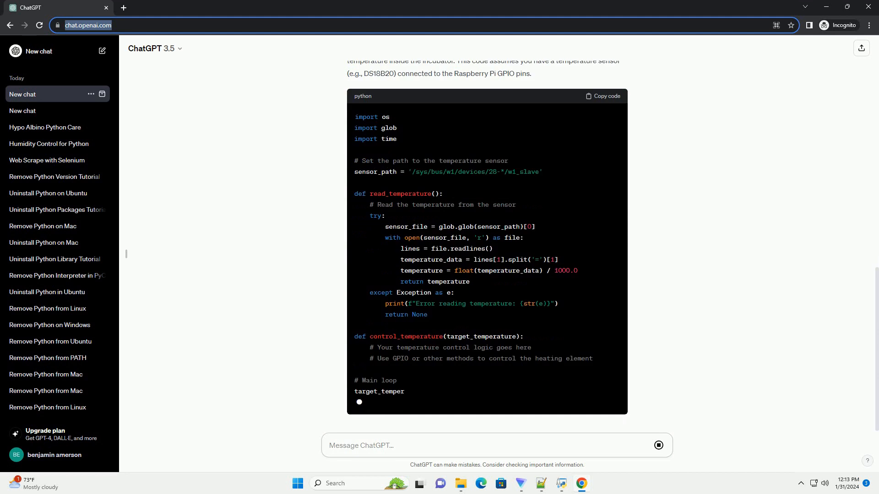